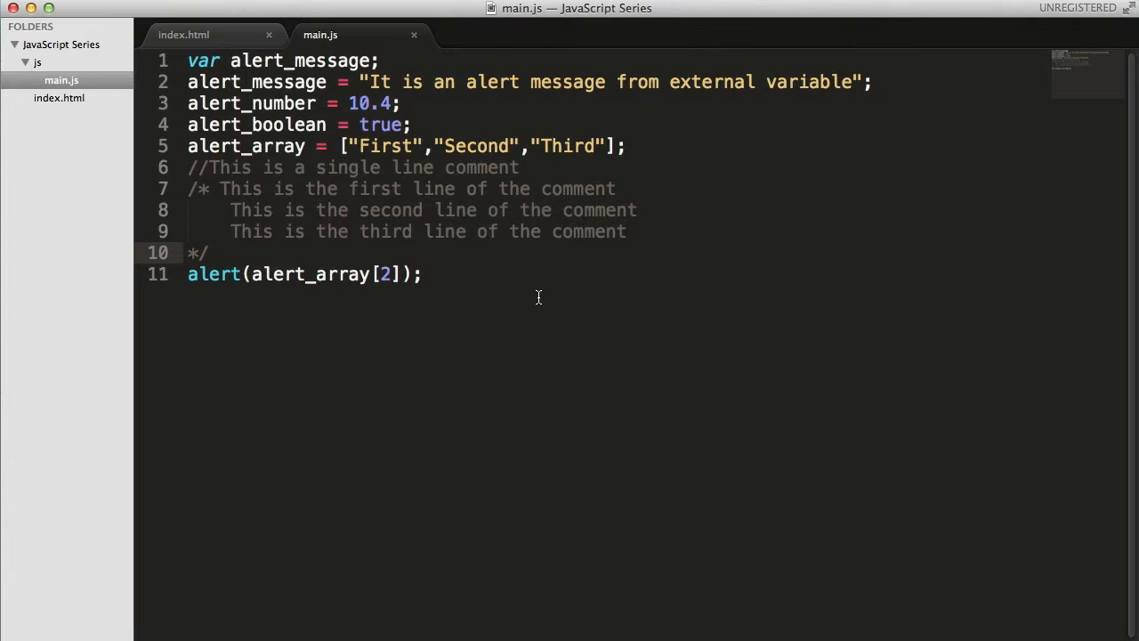
# Step: Add alert_array2 = ["1","2","3"] on a new line above the alert call
pyautogui.press('Enter')
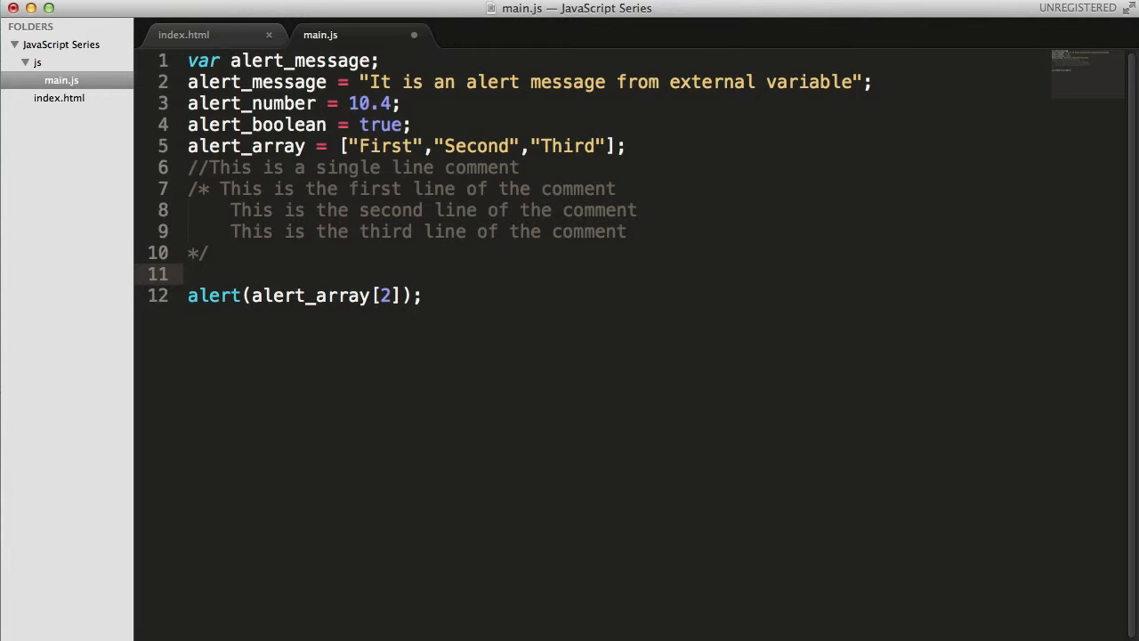
pyautogui.write('alert_array2 =')
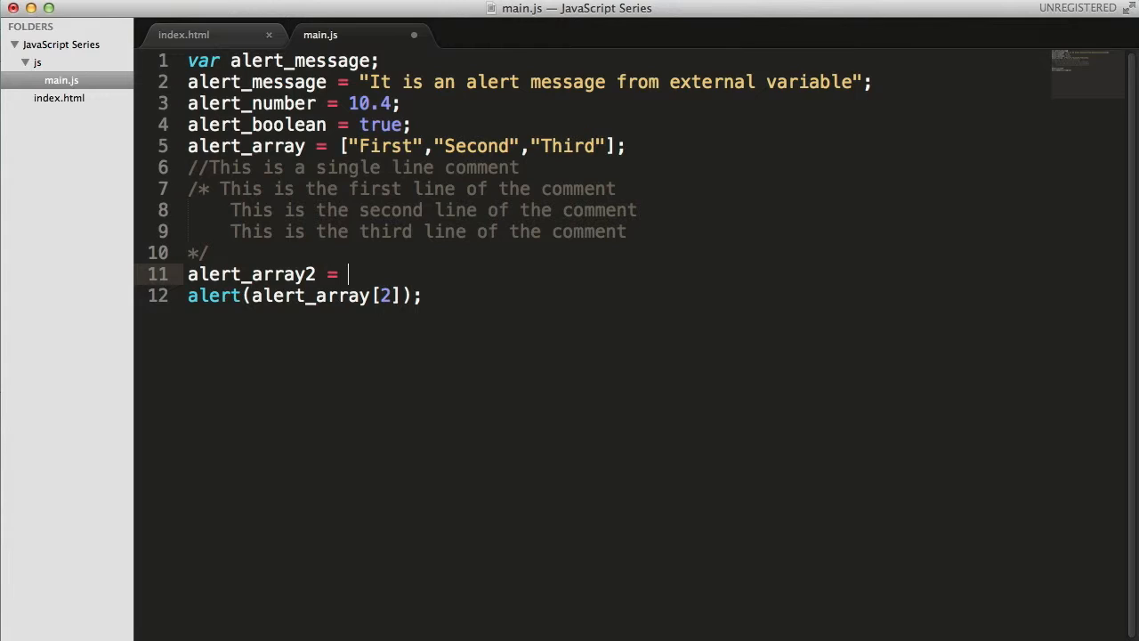
pyautogui.write('["1"]')
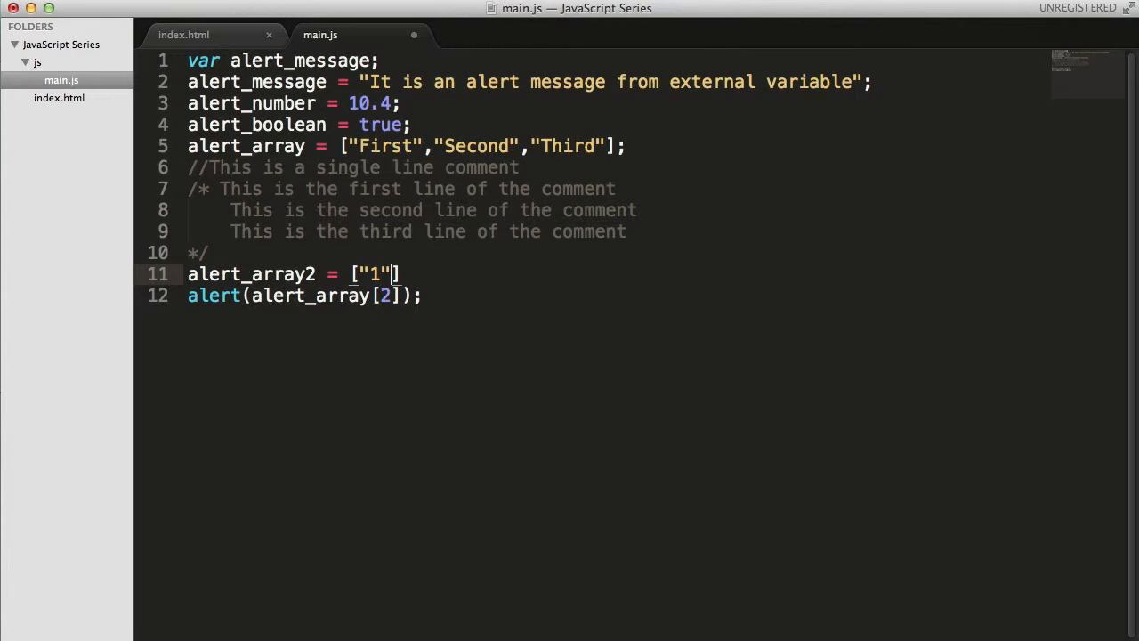
pyautogui.write(',"2"')
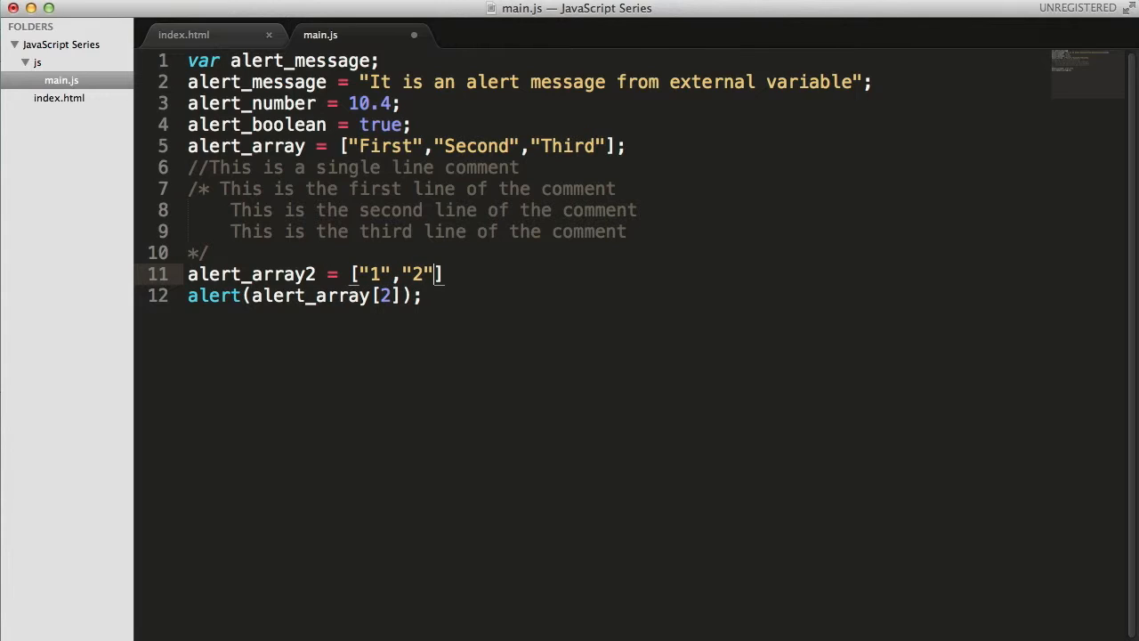
pyautogui.write(',"3"')
pyautogui.write('alert_array3')
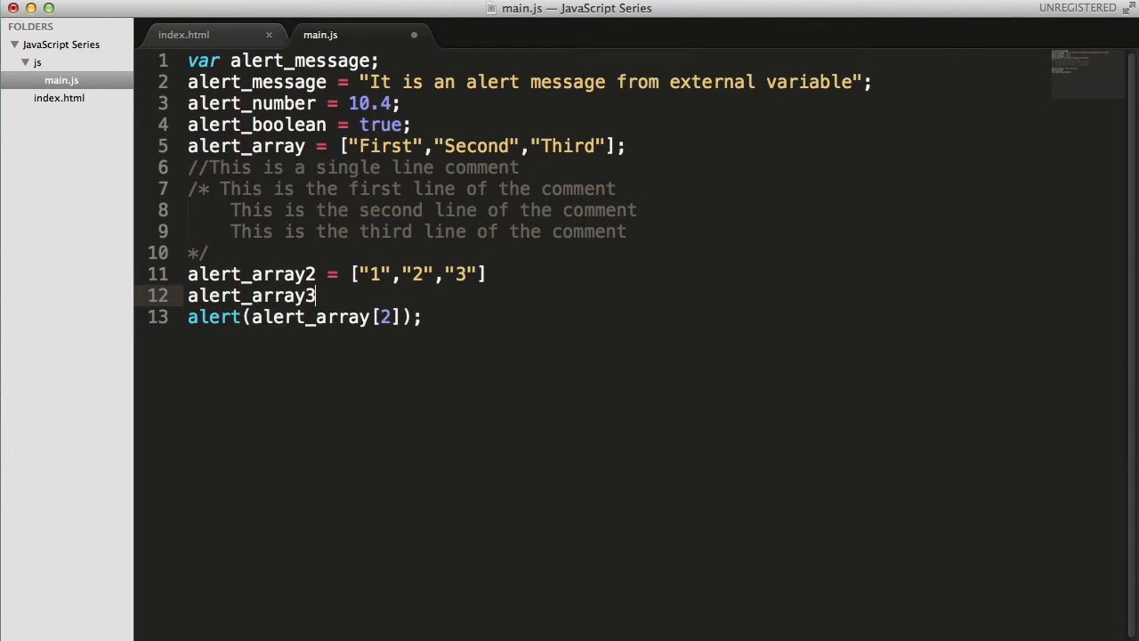
# Step: Define alert_array3 = [alert_array,alert_array2] and make the alert show alert_array3[0][0]
pyautogui.write('= []')
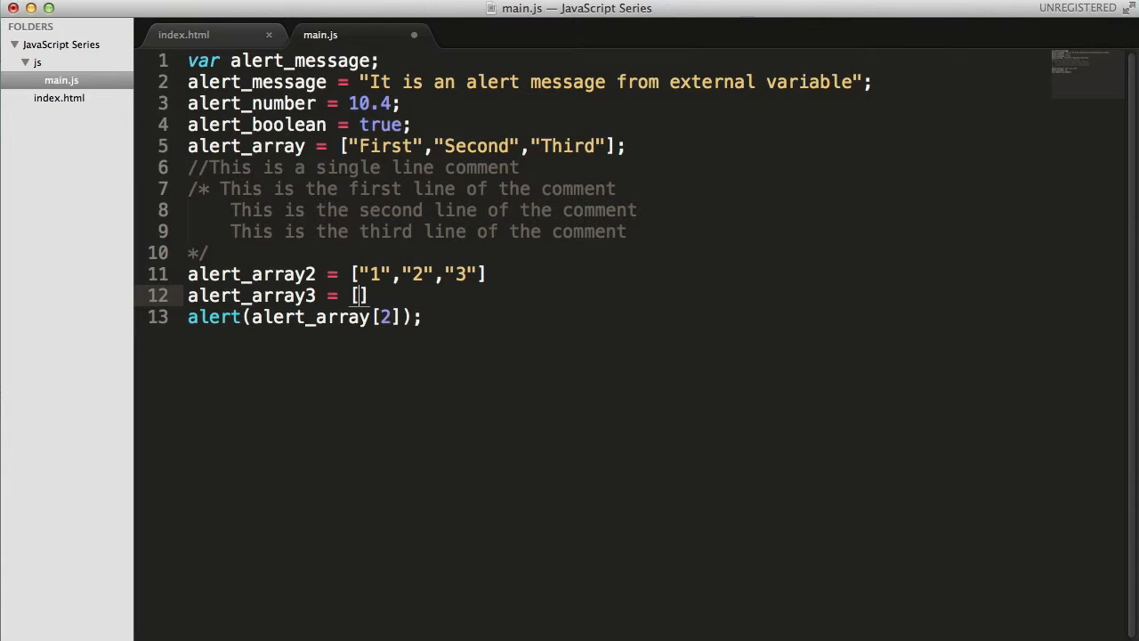
pyautogui.write('alert_array')
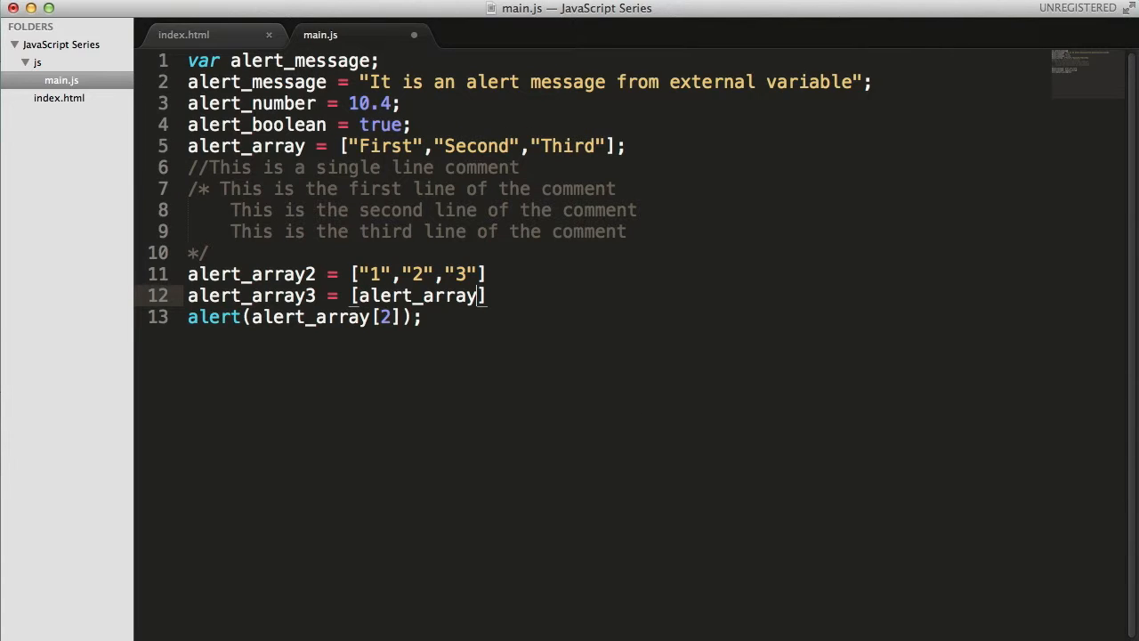
pyautogui.write(',array2')
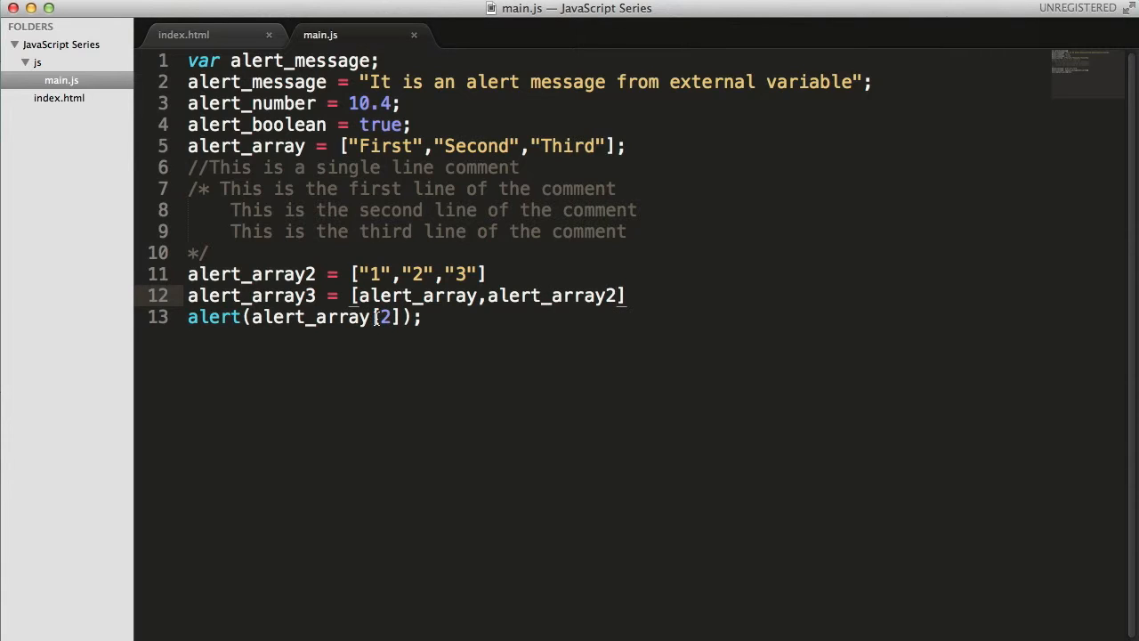
pyautogui.write('0')
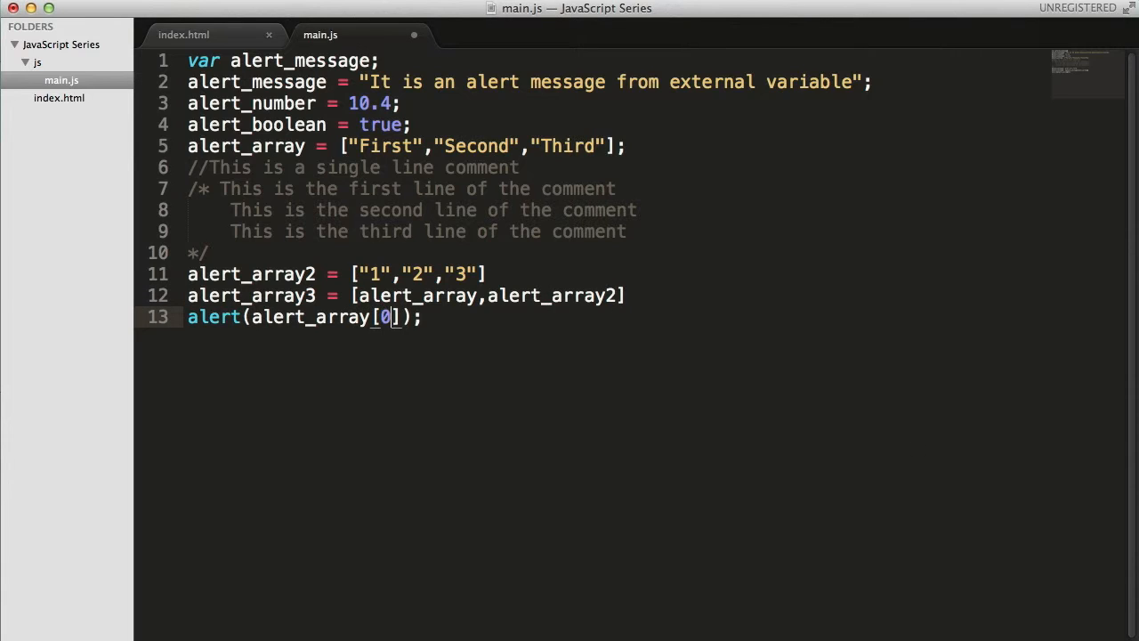
pyautogui.write('[]')
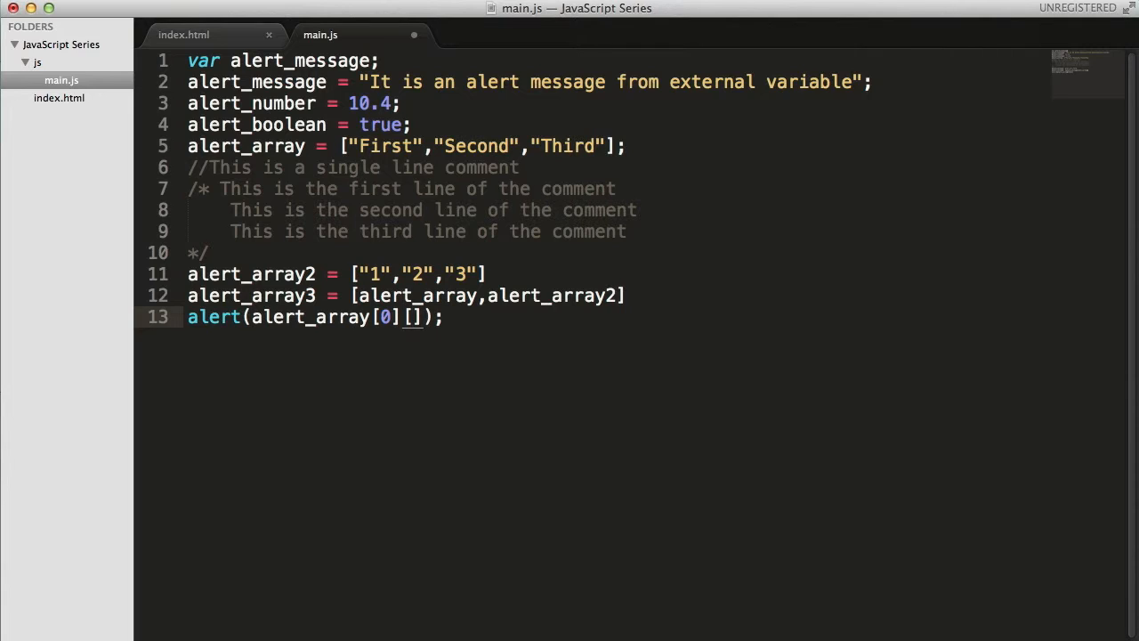
pyautogui.write('0')
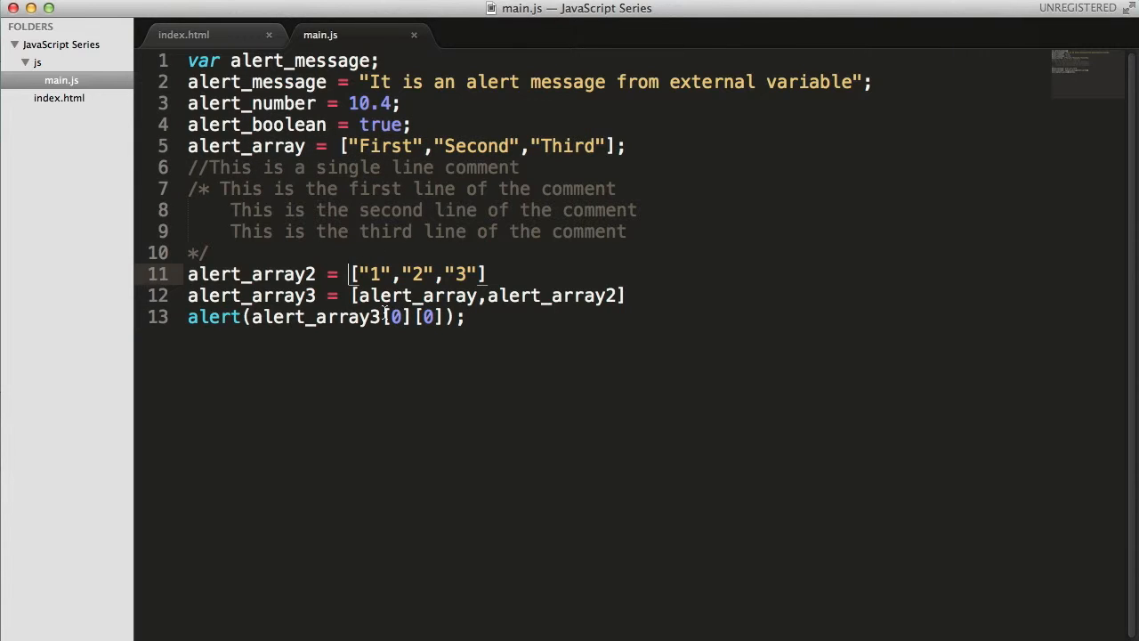
pyautogui.moveTo(388, 311)
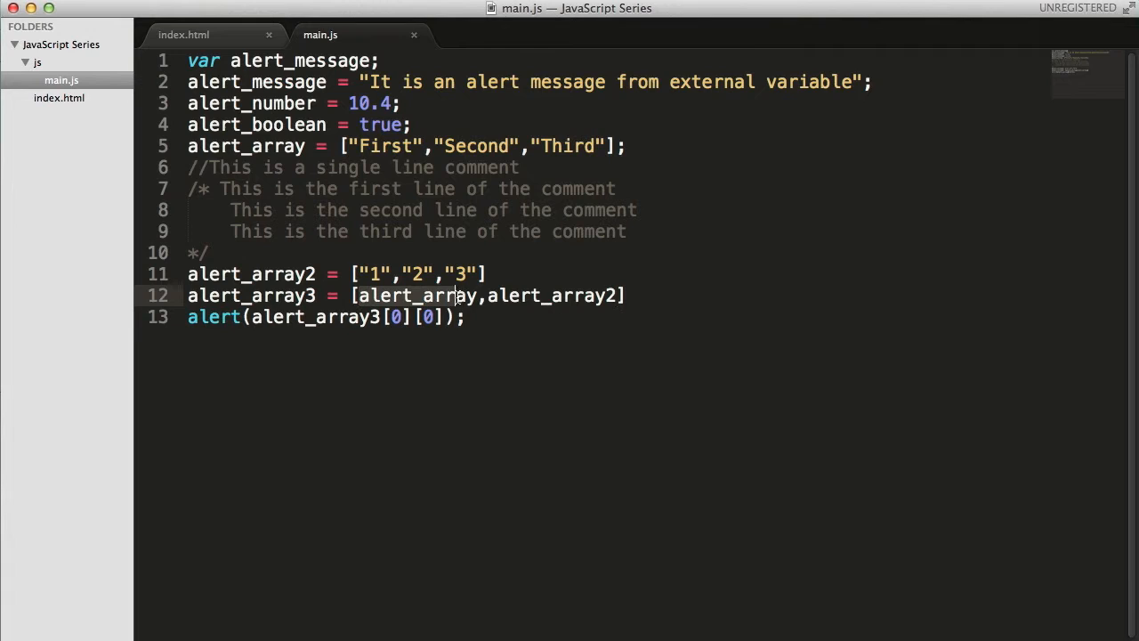
# Step: Change the alert's outer index to 1 so it reads alert_array3[1][0]
pyautogui.doubleClick(416, 295)
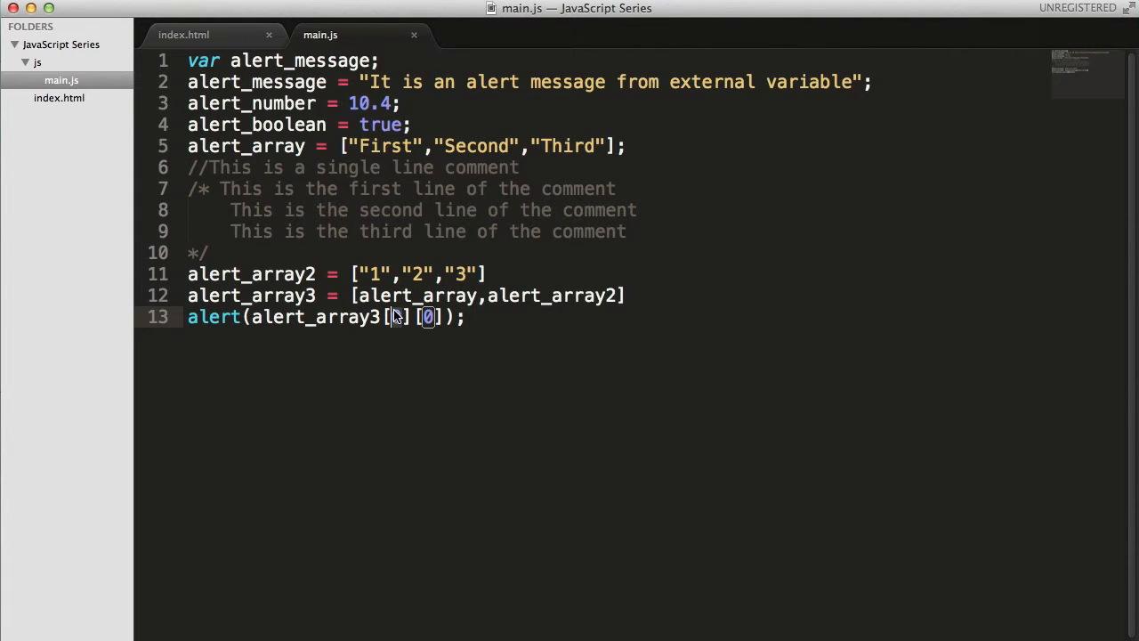
pyautogui.write('1')
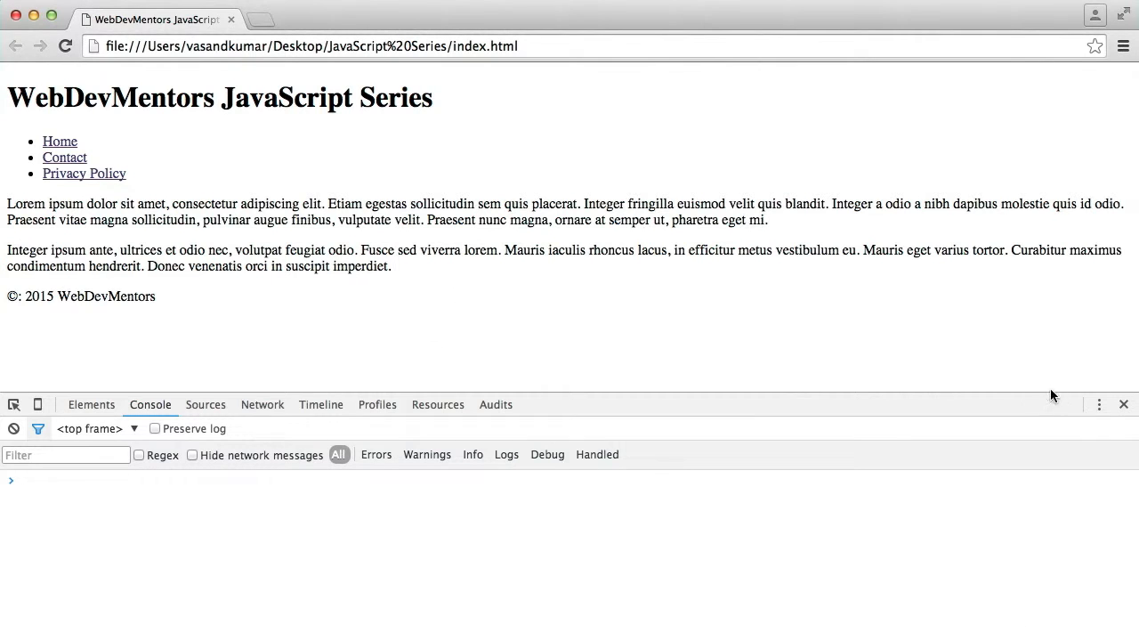
# Step: Reload the page in Chrome, read the alert reporting 1, and dismiss it
pyautogui.click(1122, 402)
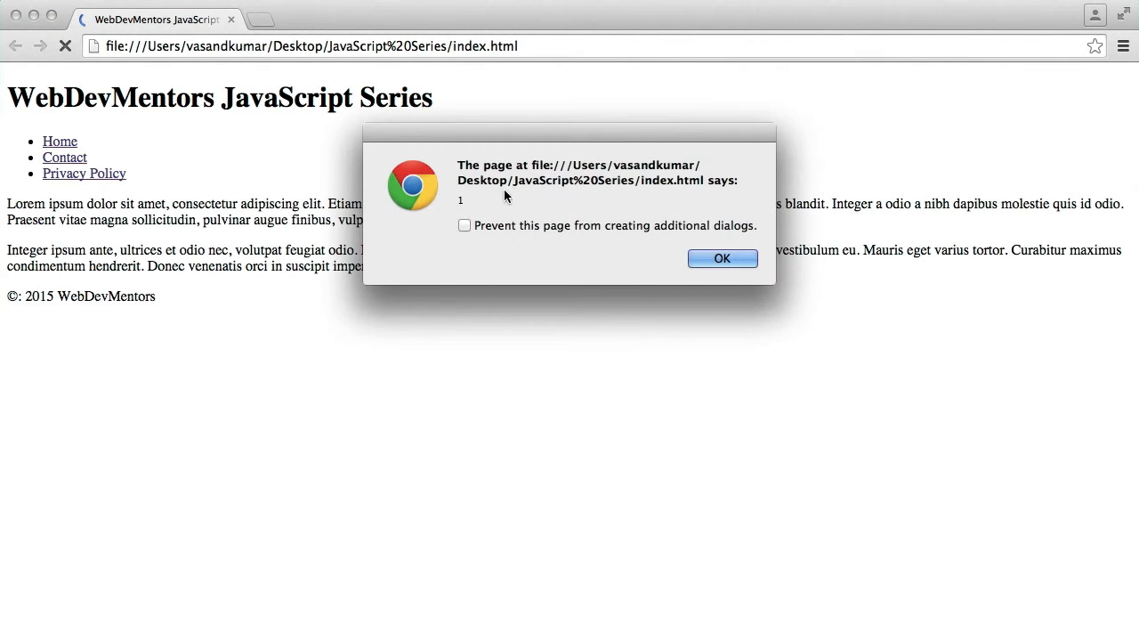
pyautogui.click(723, 258)
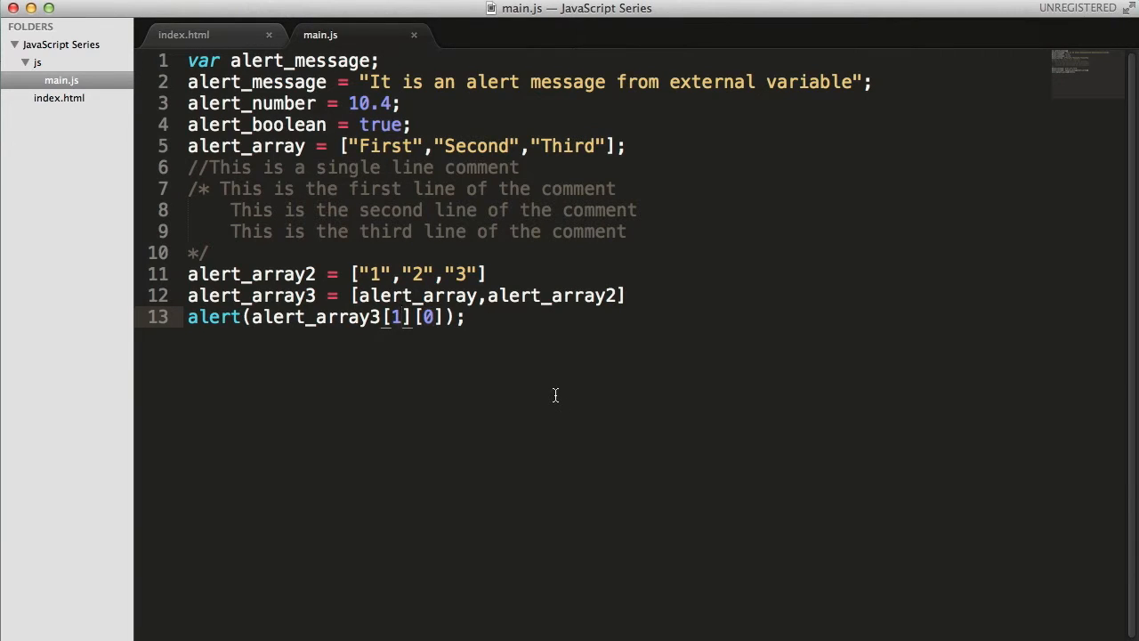
# Step: Point the alert at alert_array3[0][2] and confirm Chrome's alert reports Third
pyautogui.write('0')
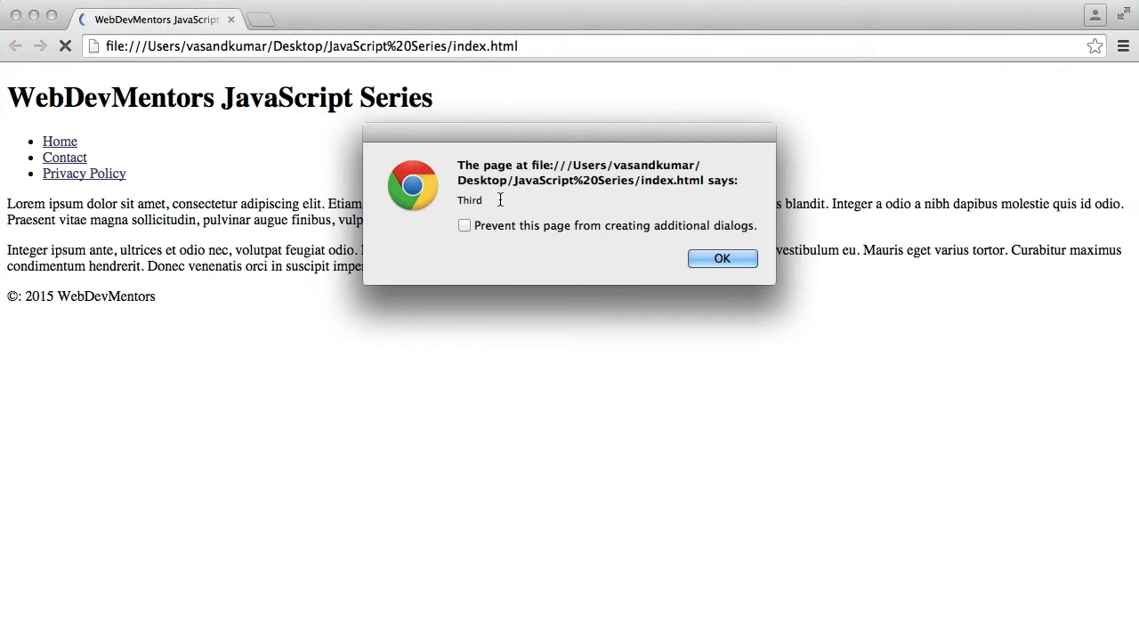
pyautogui.click(722, 258)
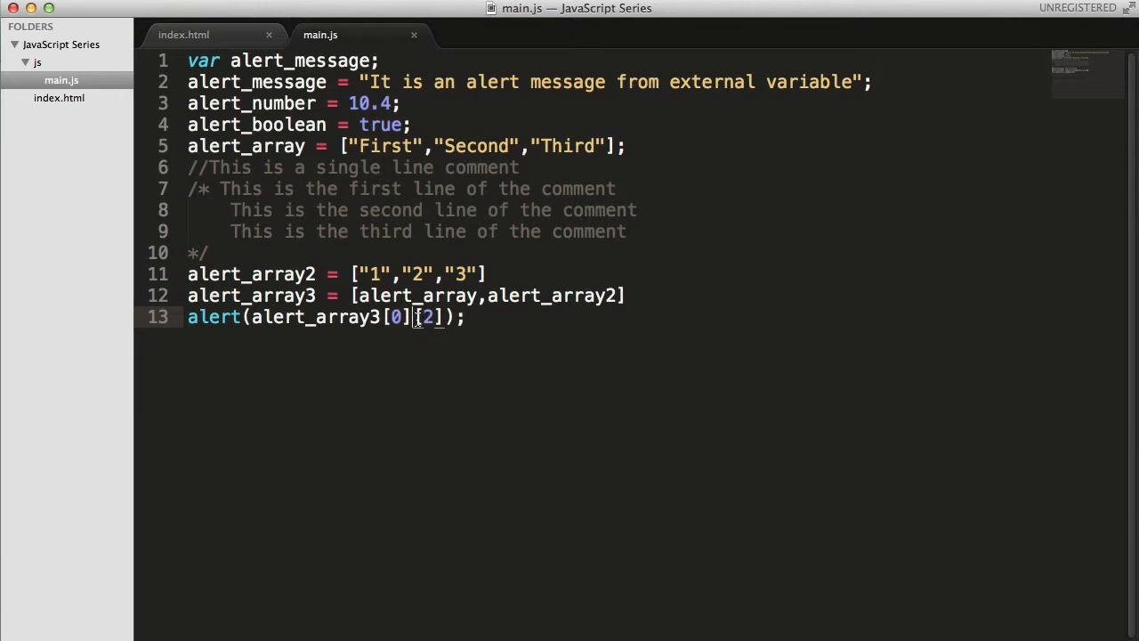
pyautogui.moveTo(498, 318)
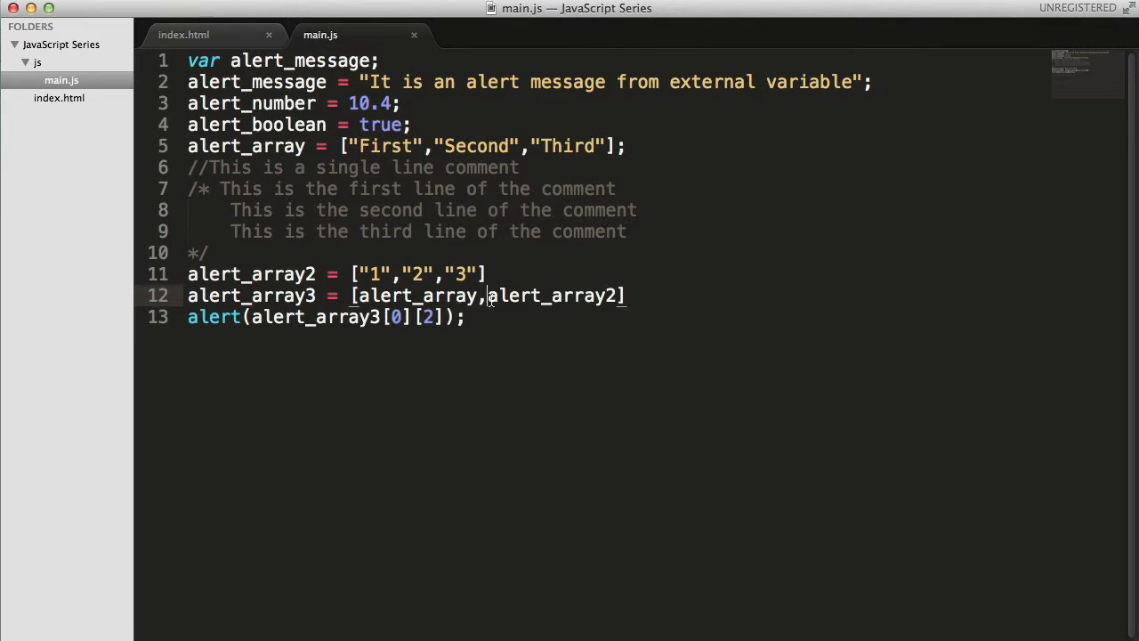
pyautogui.doubleClick(552, 295)
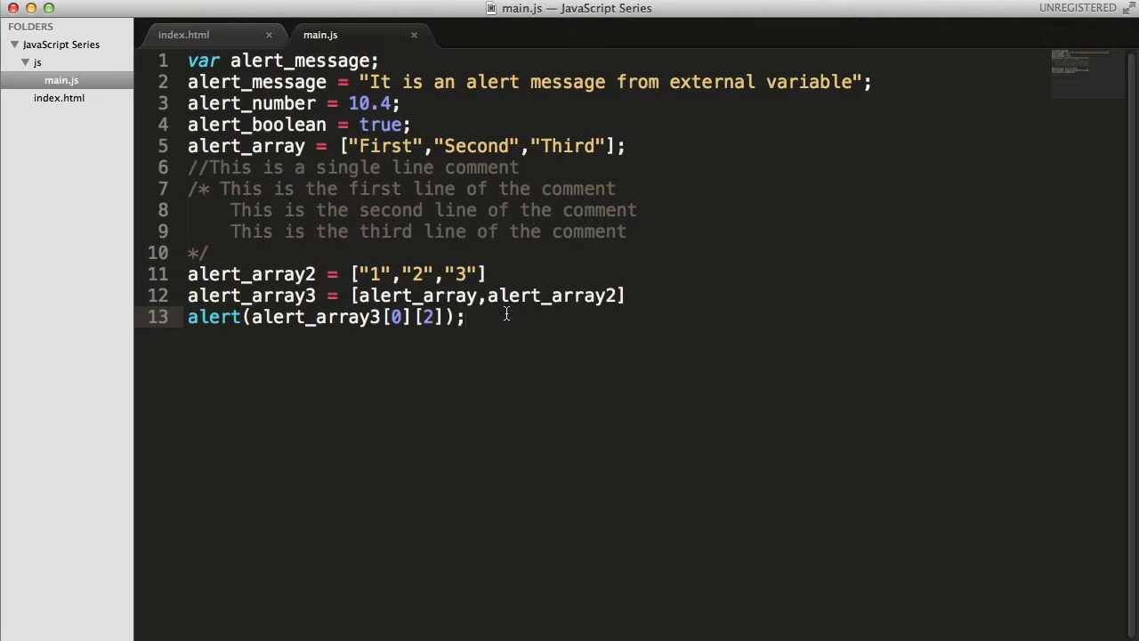
pyautogui.click(468, 317)
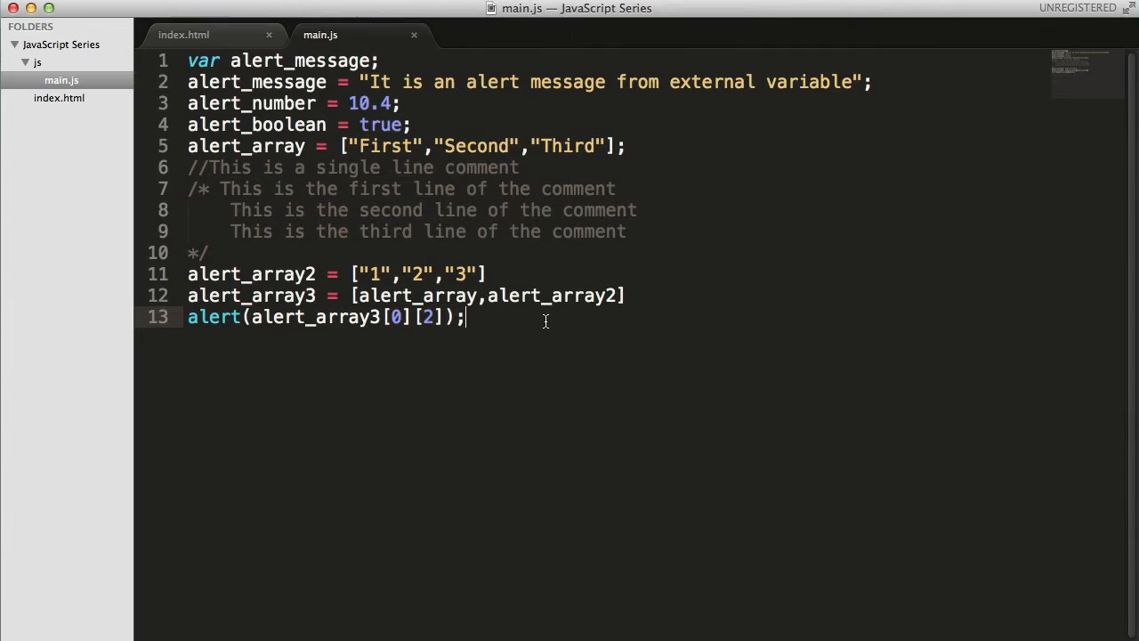
pyautogui.moveTo(555, 317)
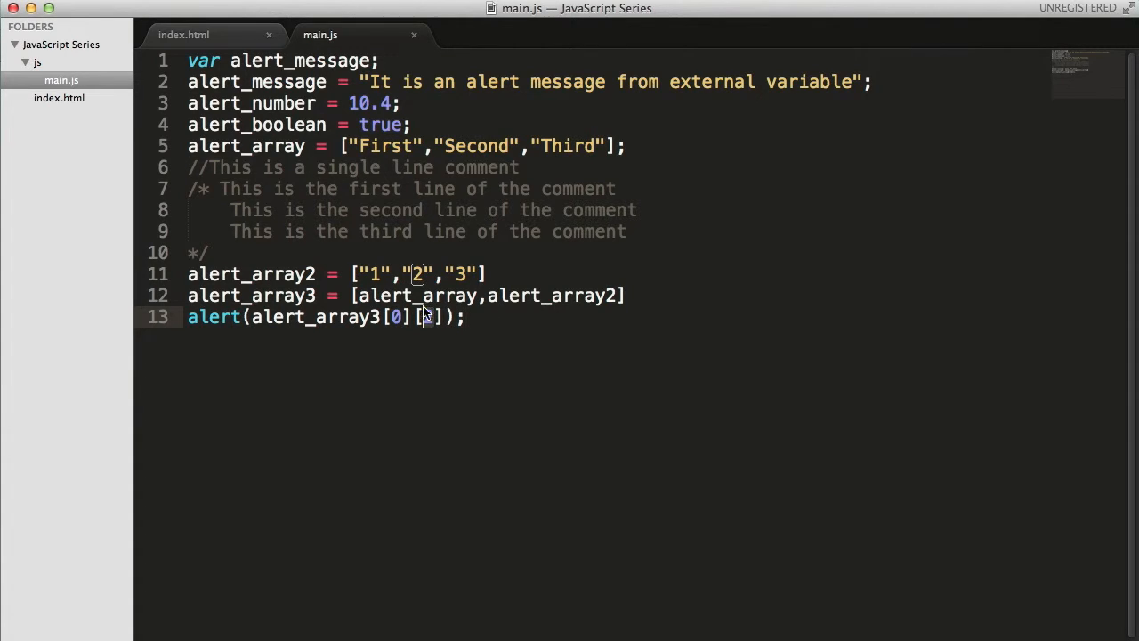
# Step: Set the second index to 4 and confirm Chrome's alert reports undefined
pyautogui.write('4')
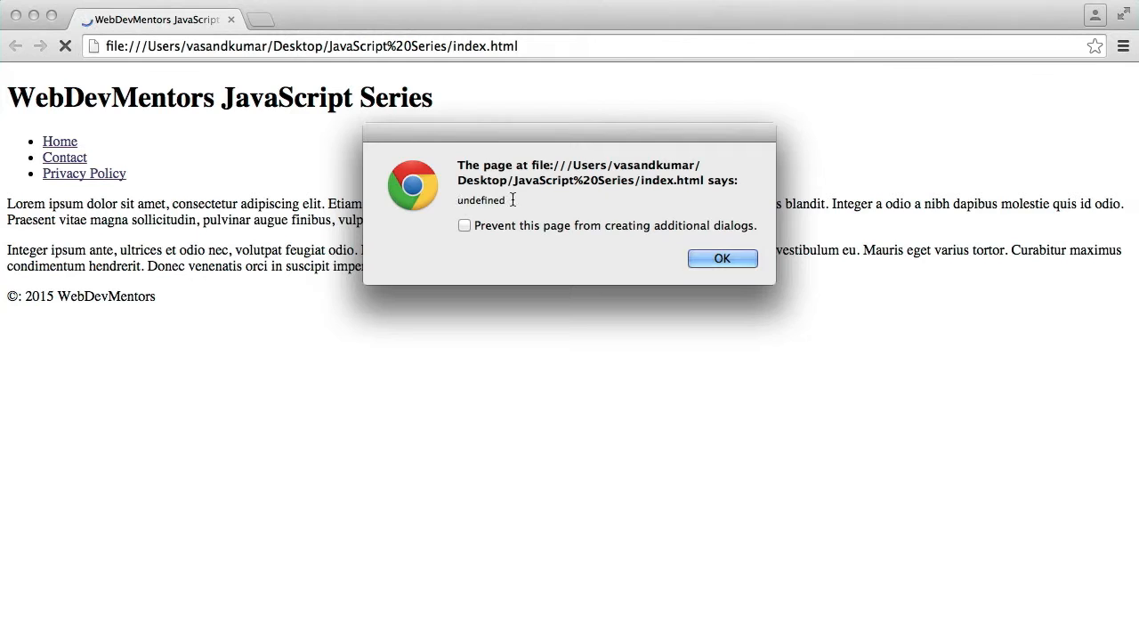
pyautogui.click(722, 258)
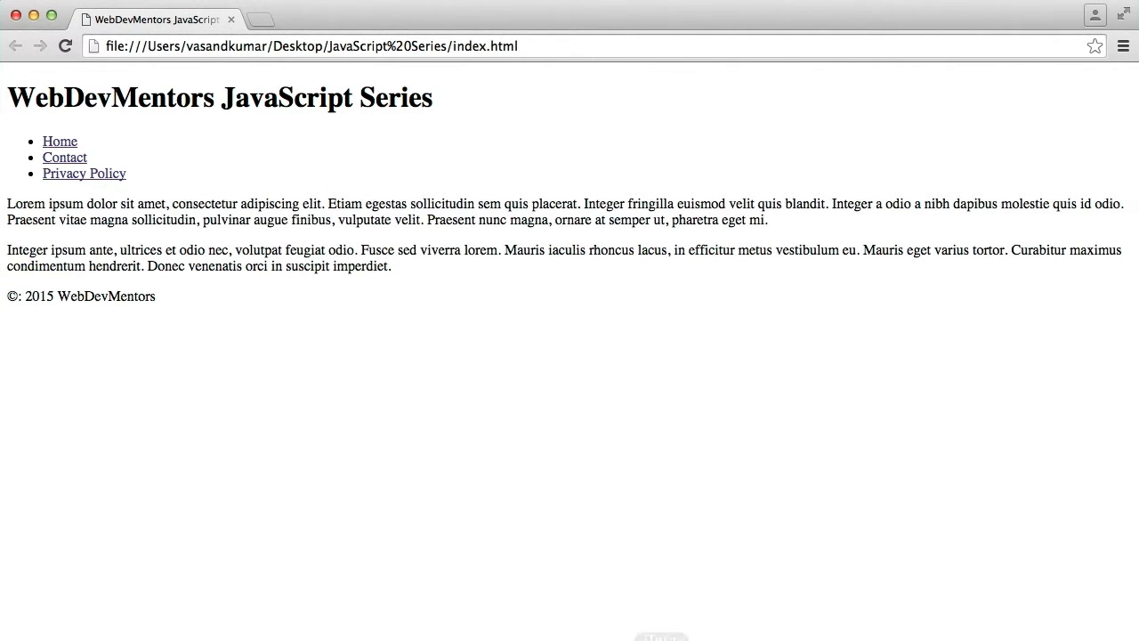